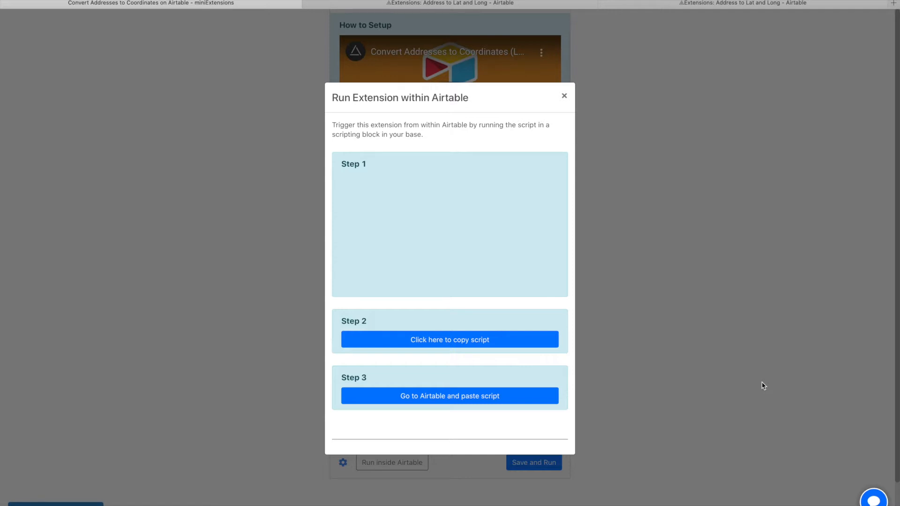
mouse_move(645, 213)
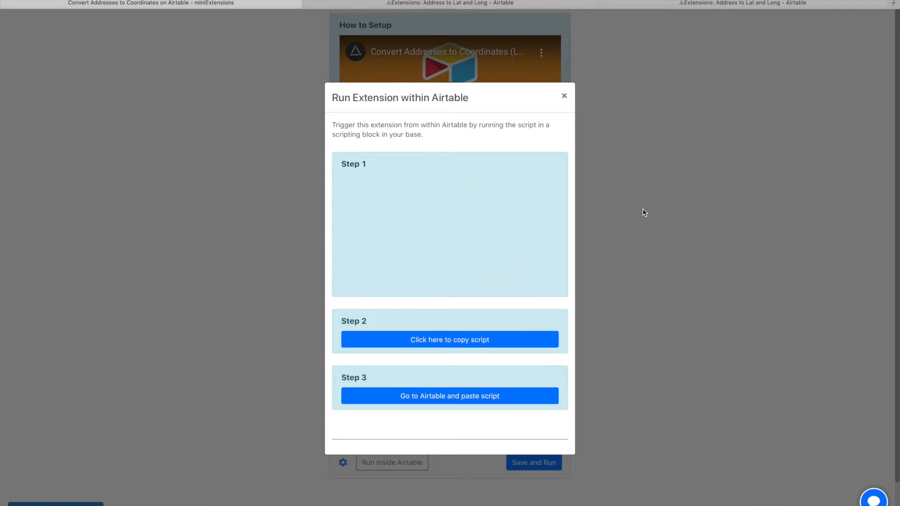
Step: Copy the miniExtensions 'Run inside Airtable' trigger script, then head to Airtable's block catalog
click(564, 95)
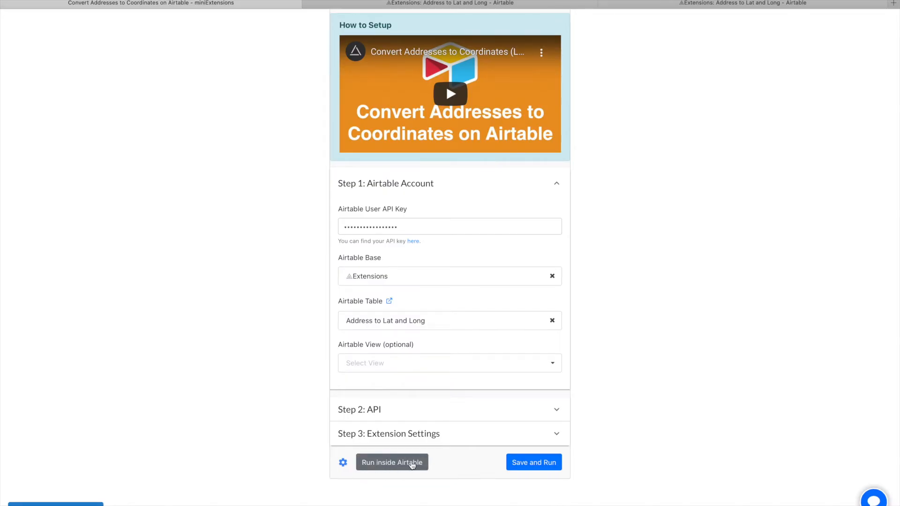
click(392, 463)
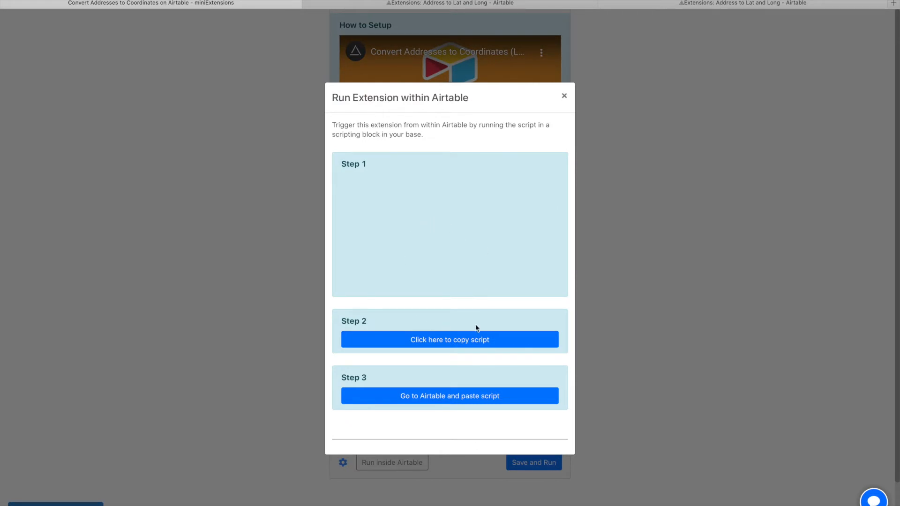
click(450, 339)
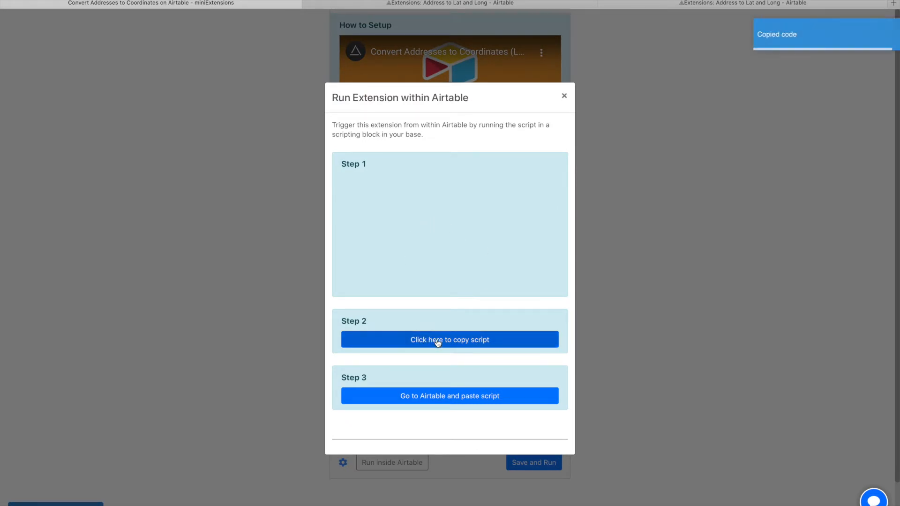
click(451, 396)
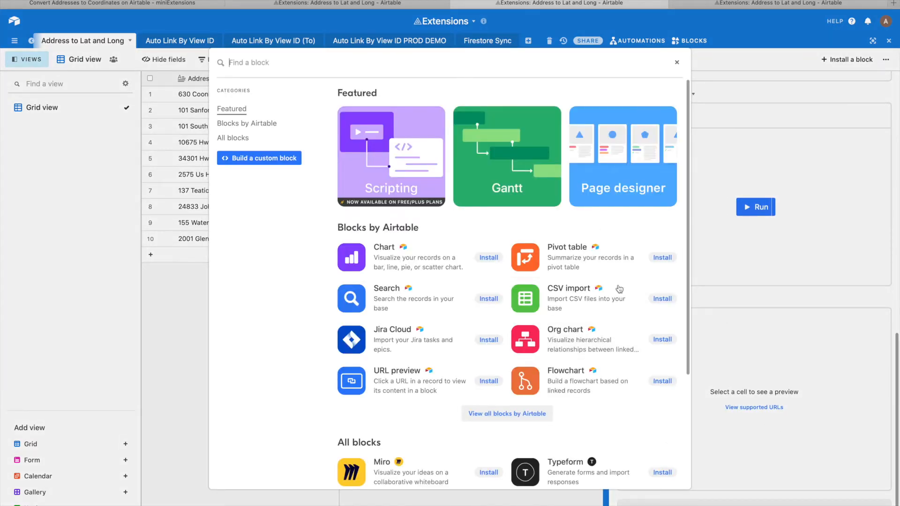
Step: Install the Scripting block on Dashboard 1 and paste the copied trigger script
click(391, 156)
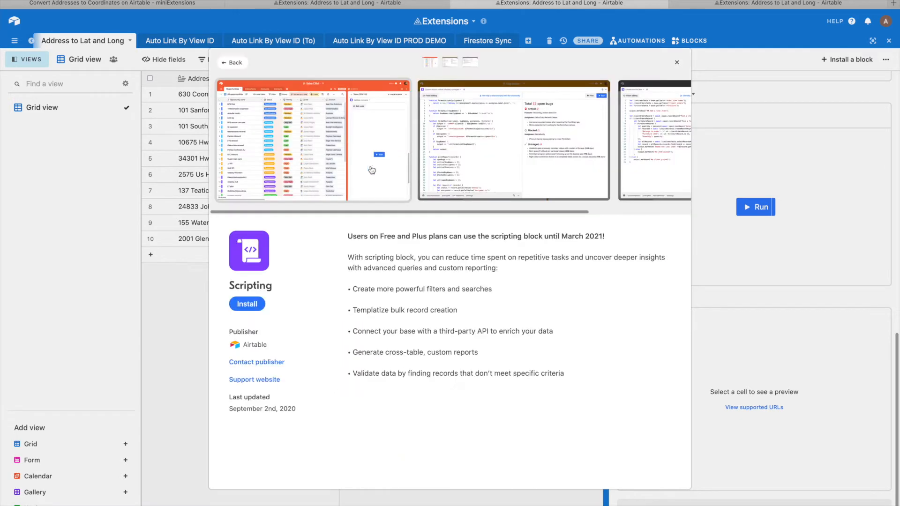
click(246, 304)
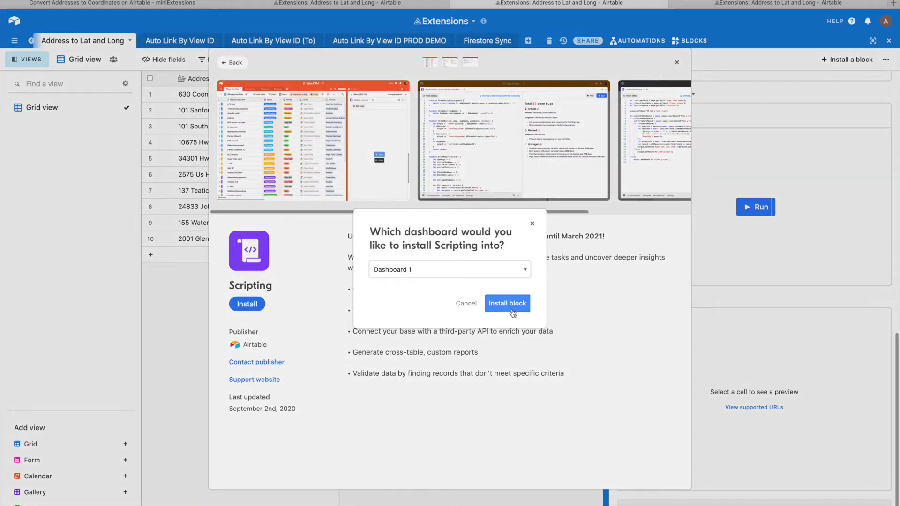
click(507, 304)
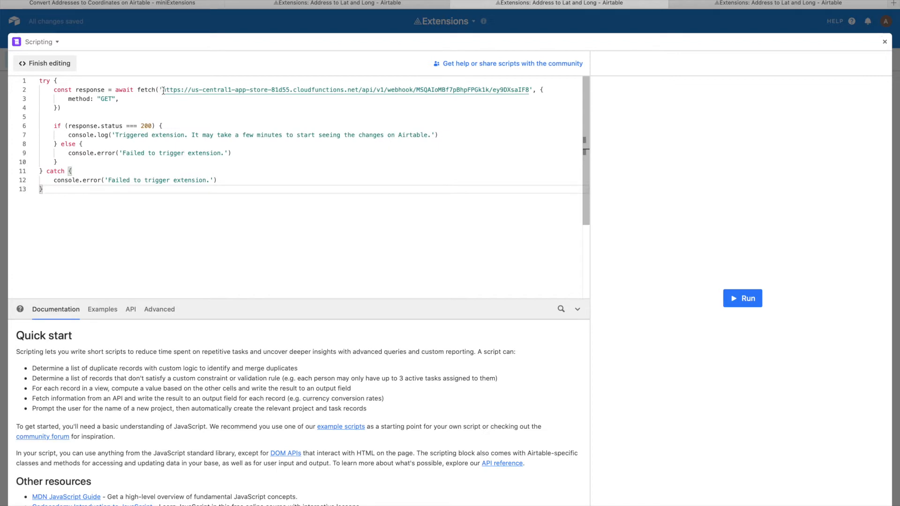
drag(163, 89, 528, 89)
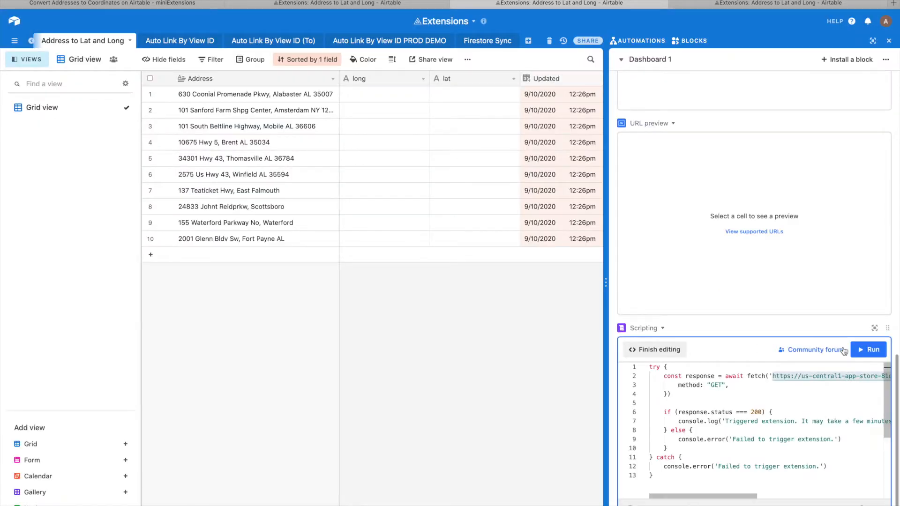
Step: Run the Scripting block to fill long and lat for all ten addresses
click(869, 349)
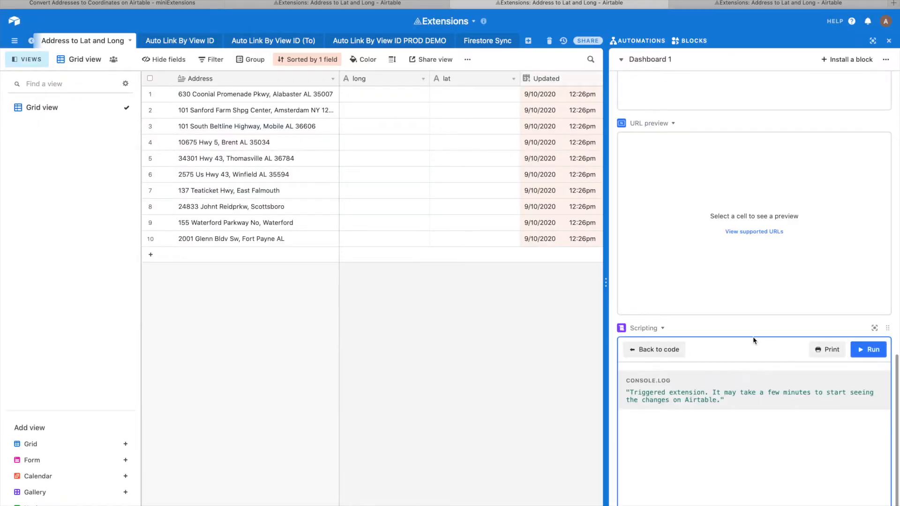
mouse_move(639, 397)
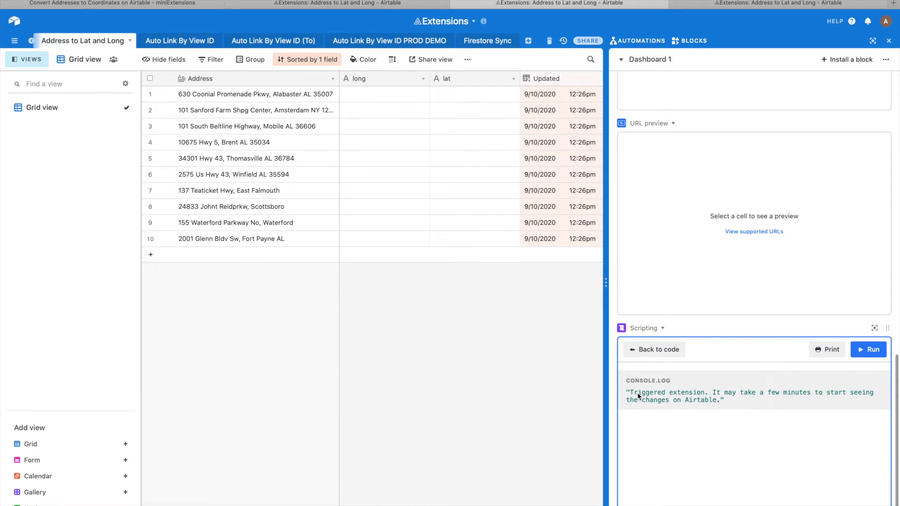
click(869, 350)
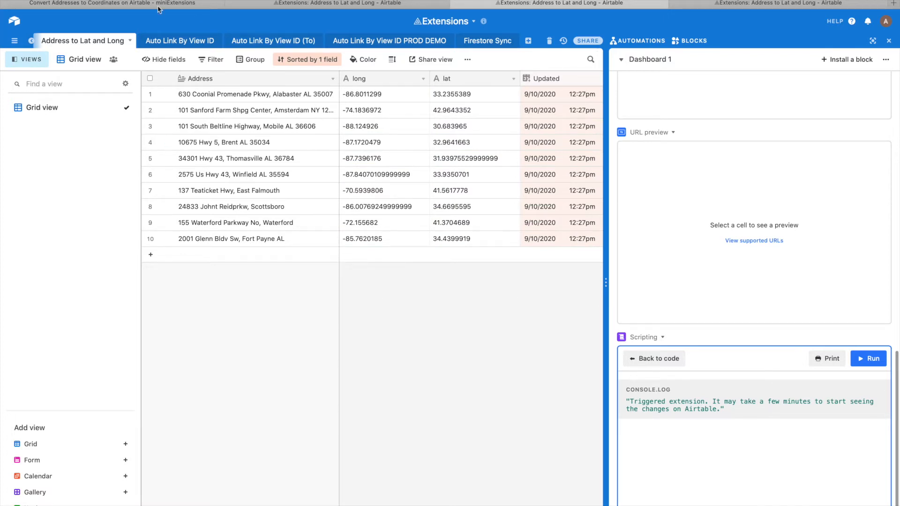
click(112, 3)
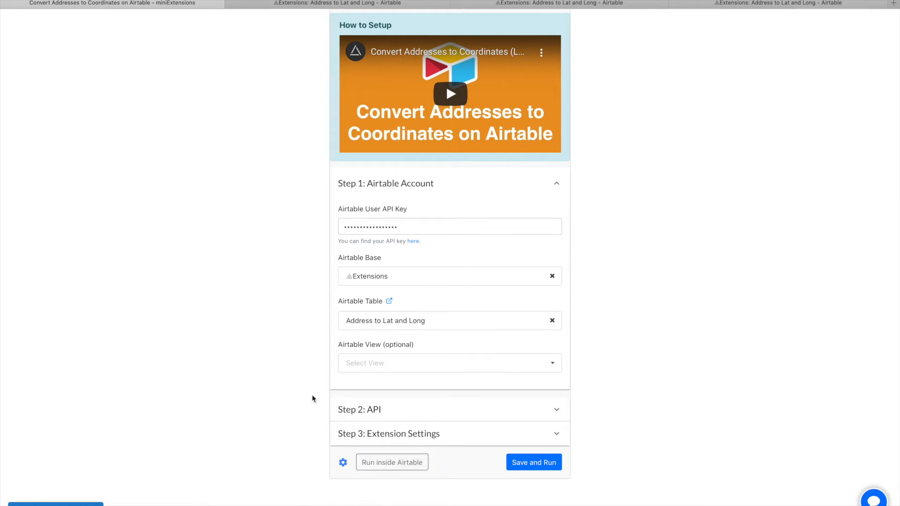
click(565, 3)
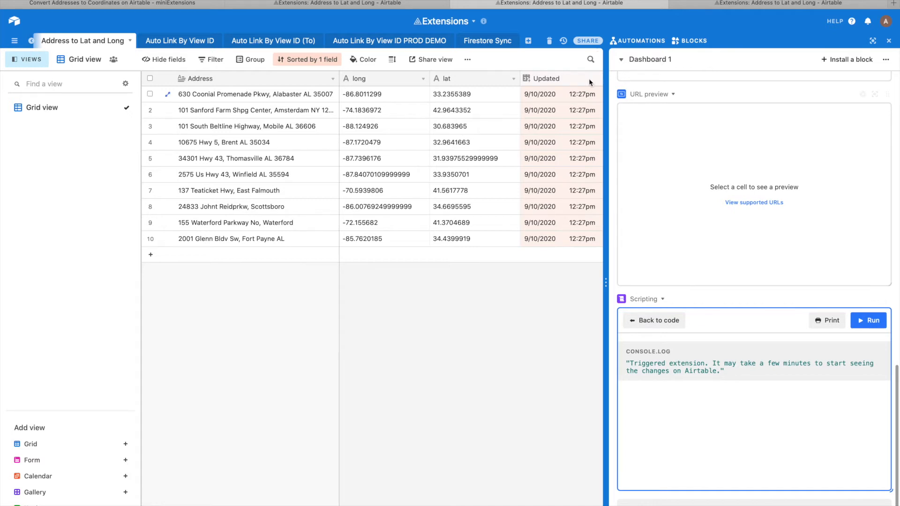
mouse_move(646, 46)
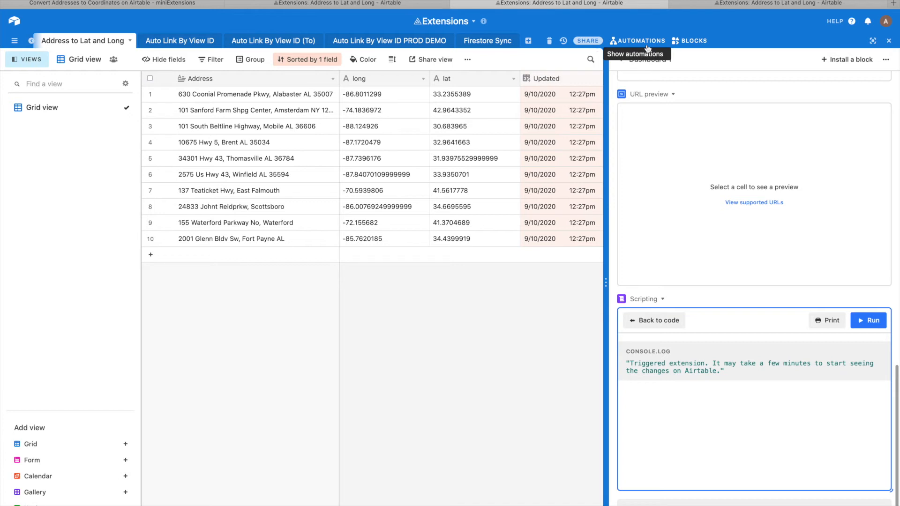
Step: Create Automation 3 with a 'When record created' trigger on the Address to Lat and Long table
click(641, 40)
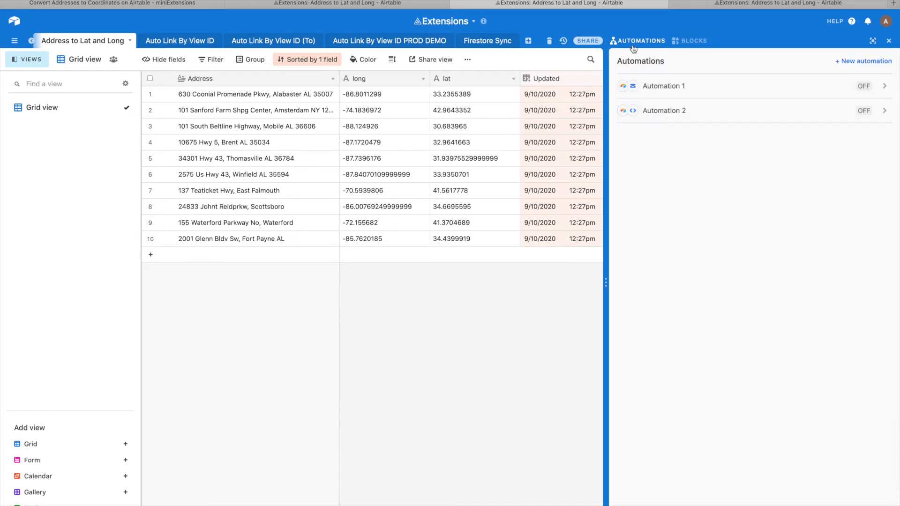
mouse_move(712, 153)
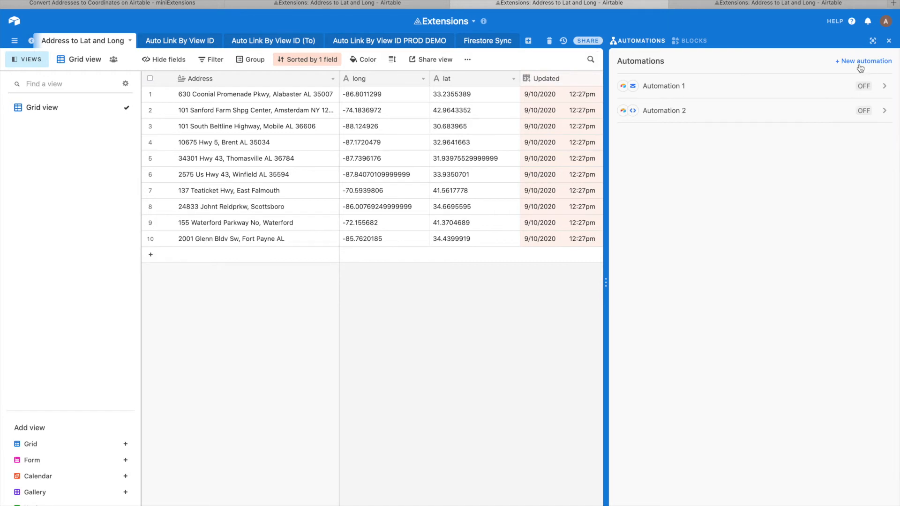
click(864, 61)
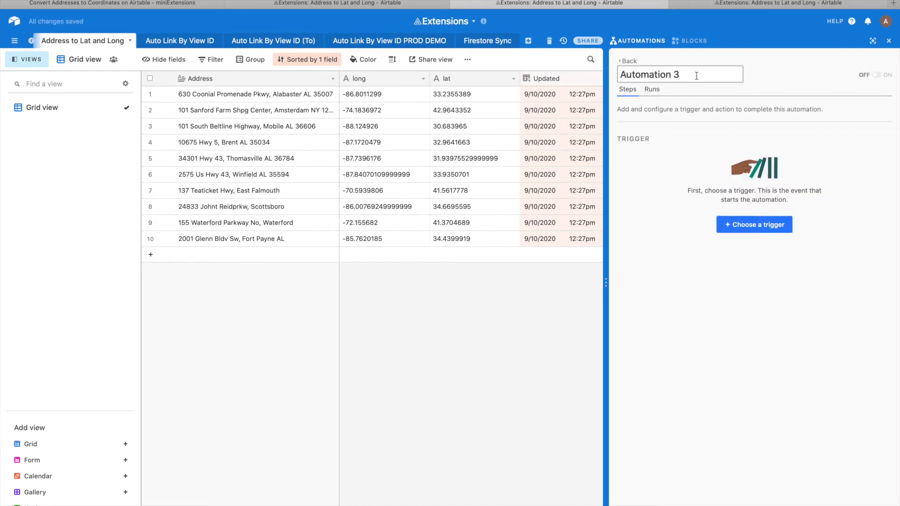
mouse_move(617, 40)
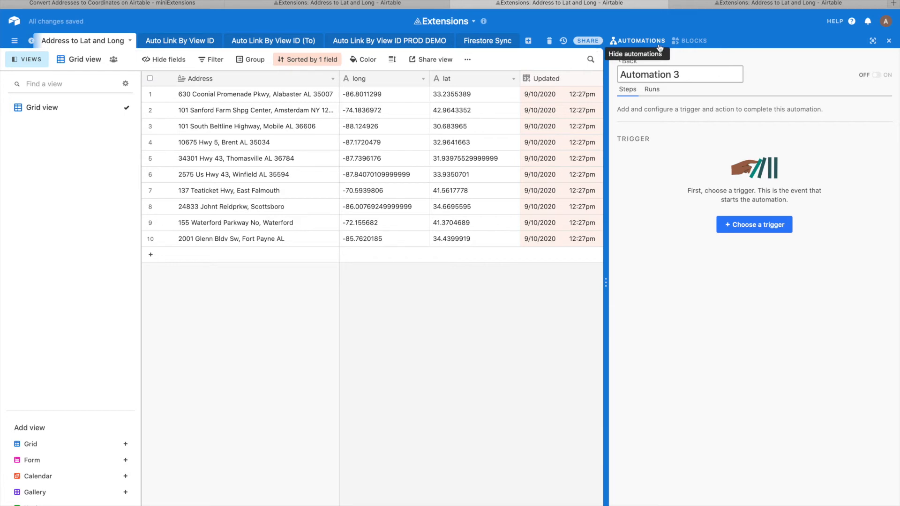
mouse_move(654, 55)
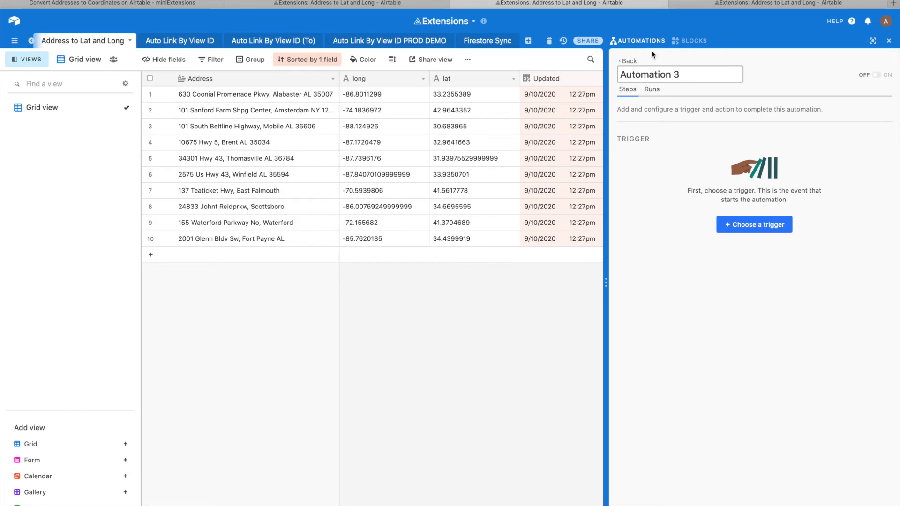
click(754, 225)
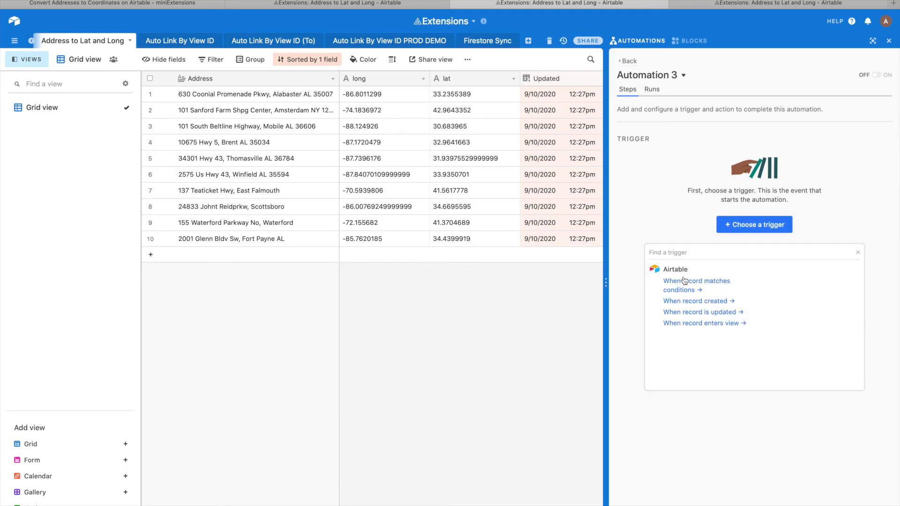
mouse_move(691, 313)
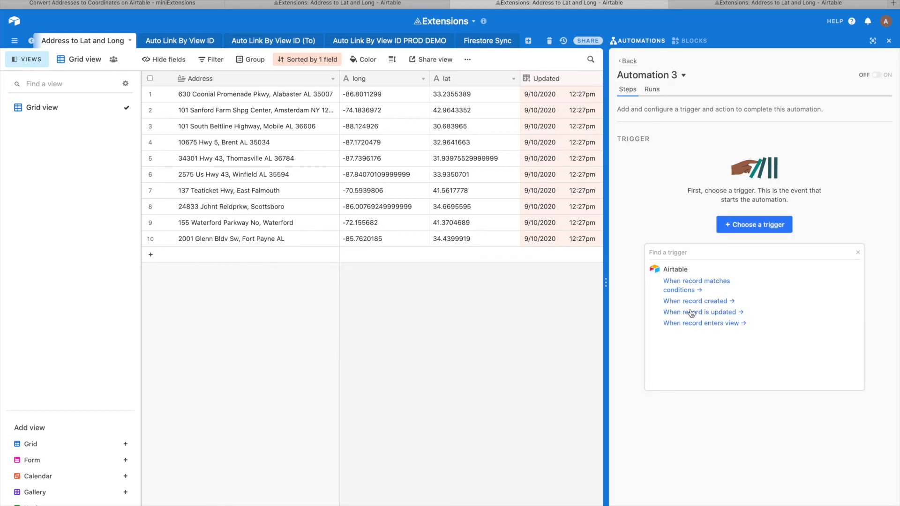
click(695, 301)
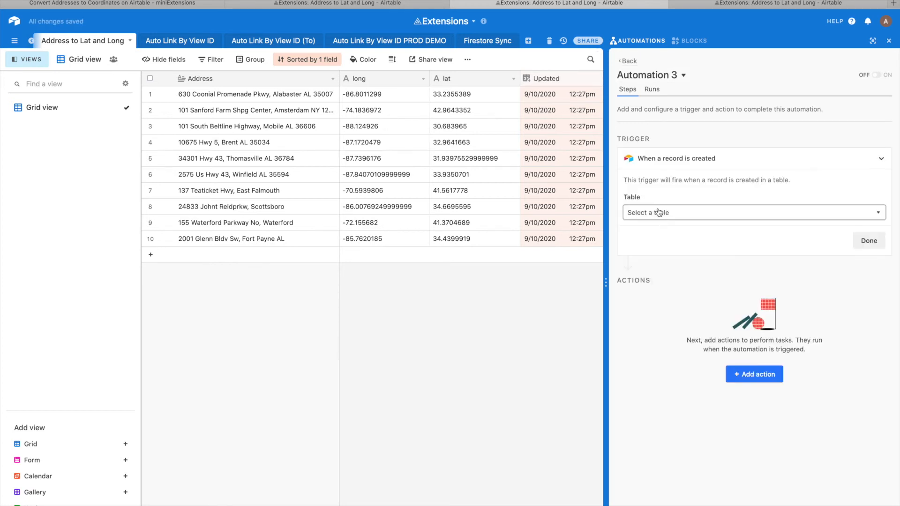
click(754, 213)
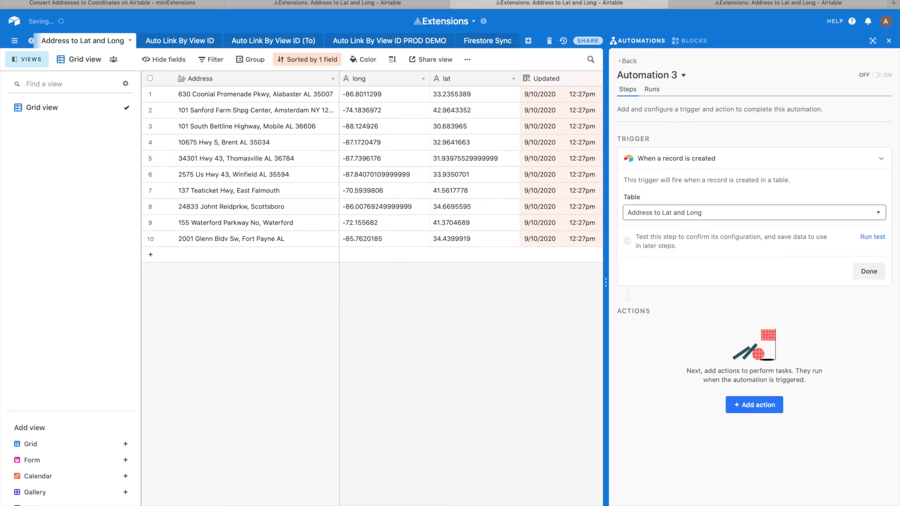
click(869, 271)
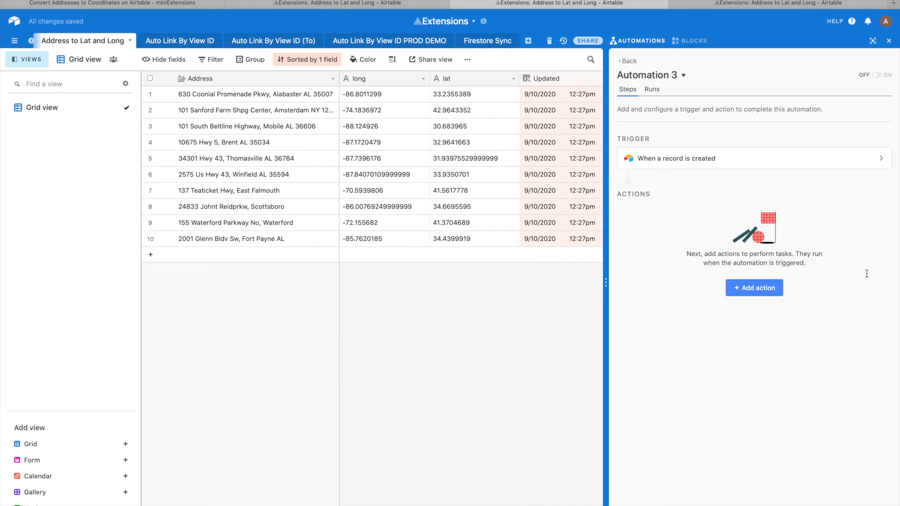
Step: Add a 'Run a script' action with the pasted trigger script to Automation 3
click(755, 288)
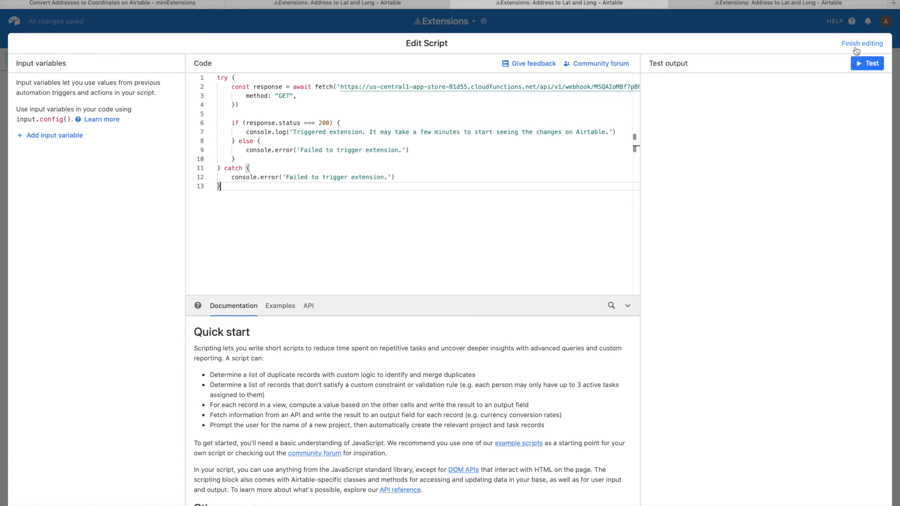
click(860, 43)
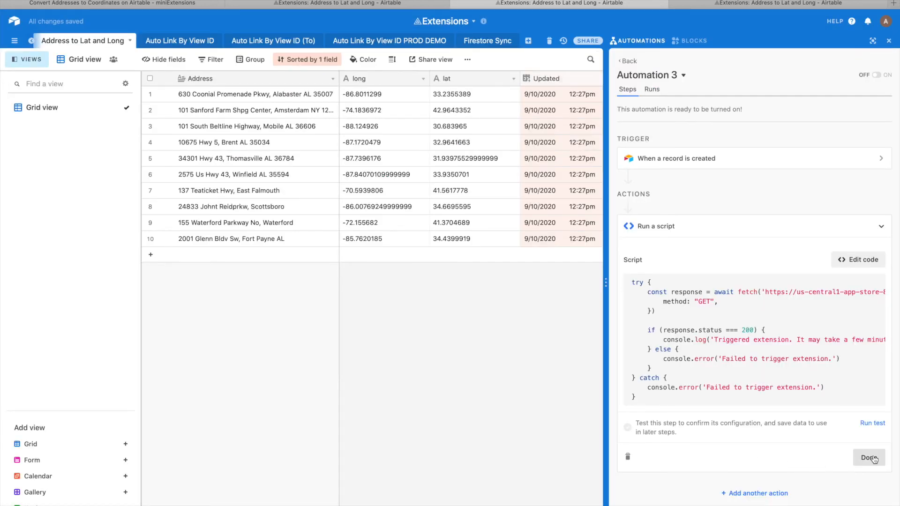
click(879, 75)
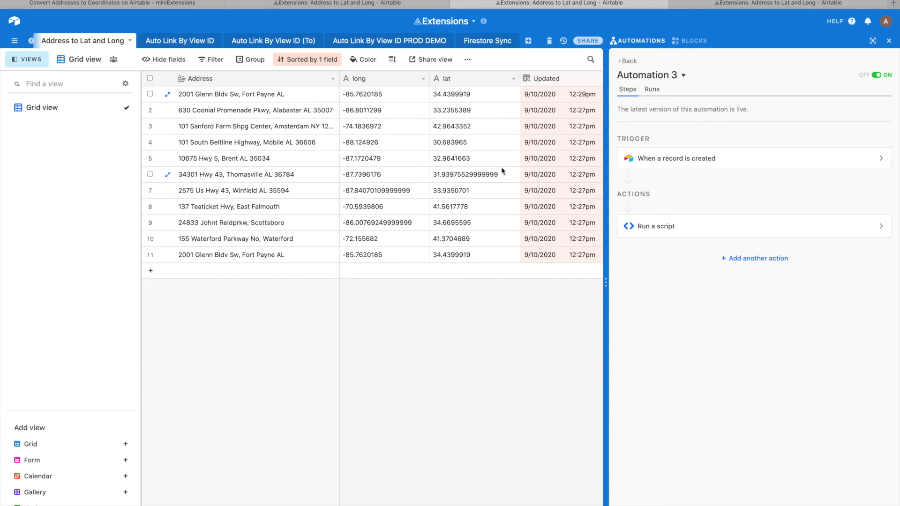
mouse_move(792, 209)
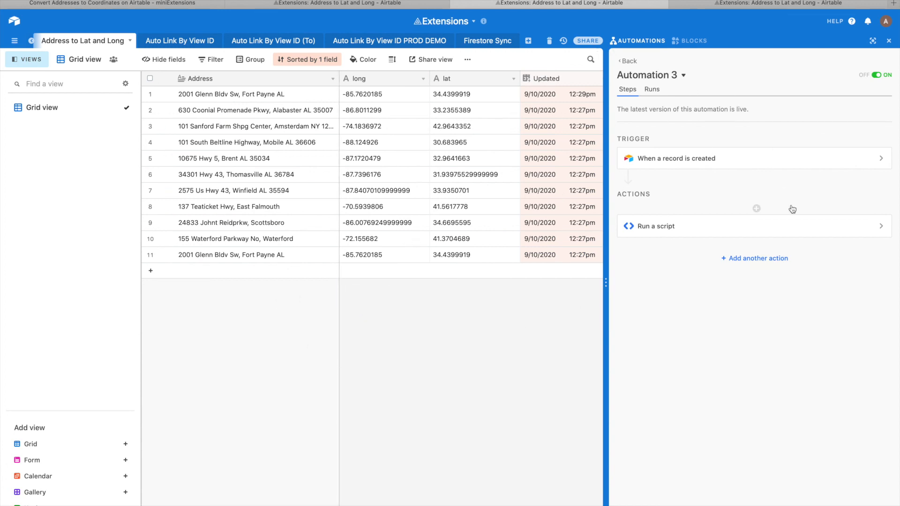